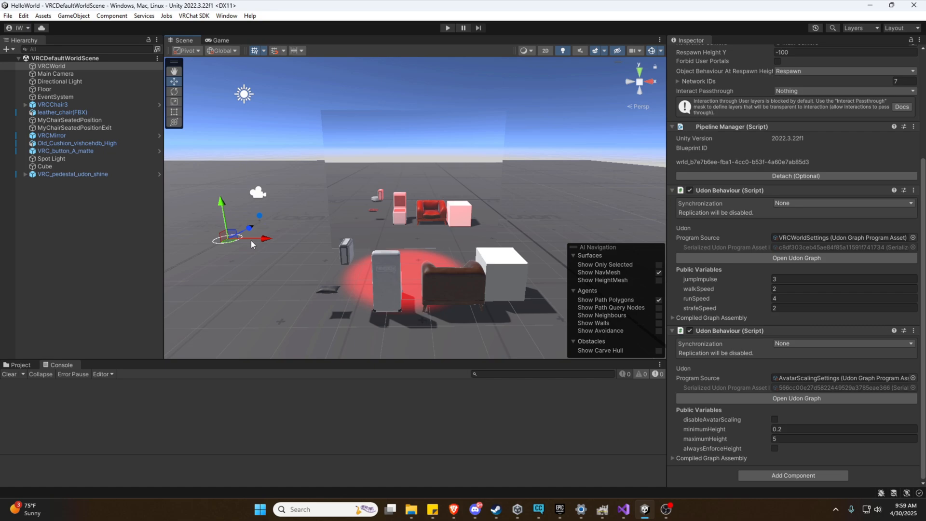
mouse_move(266, 240)
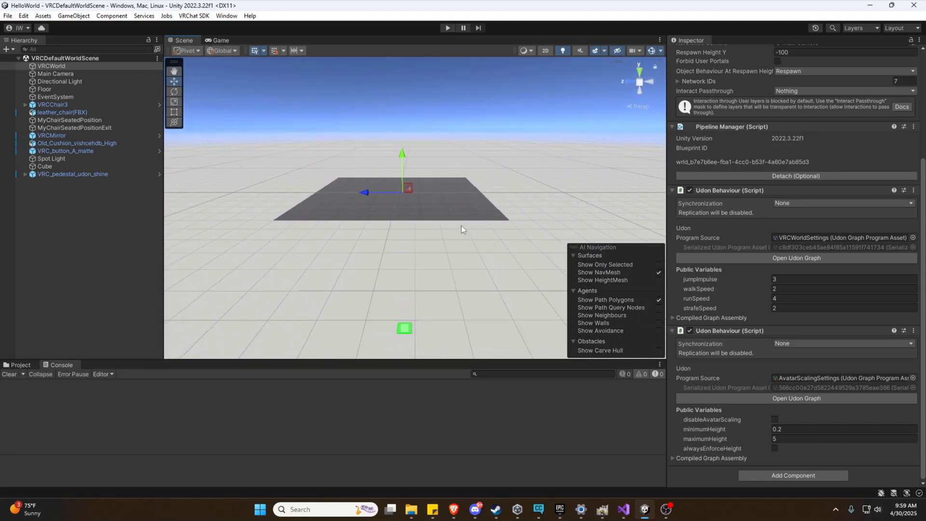
Select the Floor plane in the Hierarchy
click(44, 89)
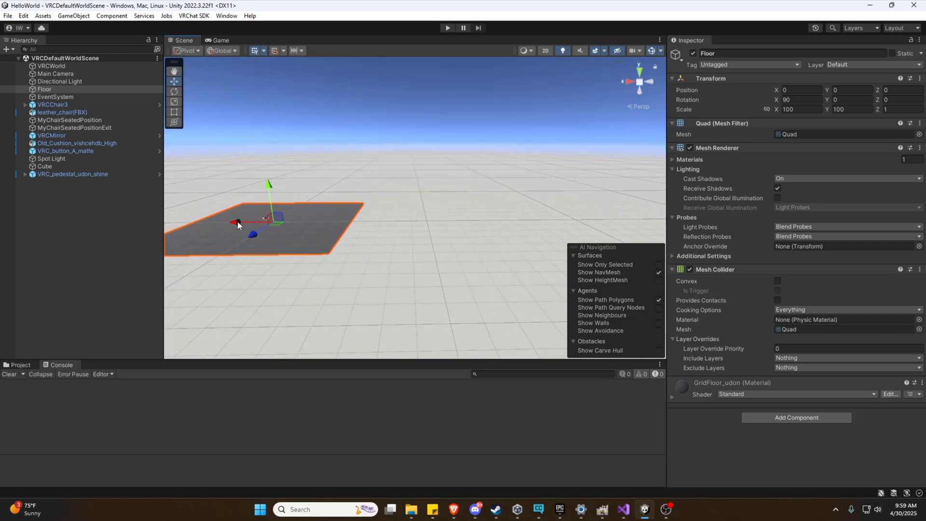
mouse_move(310, 238)
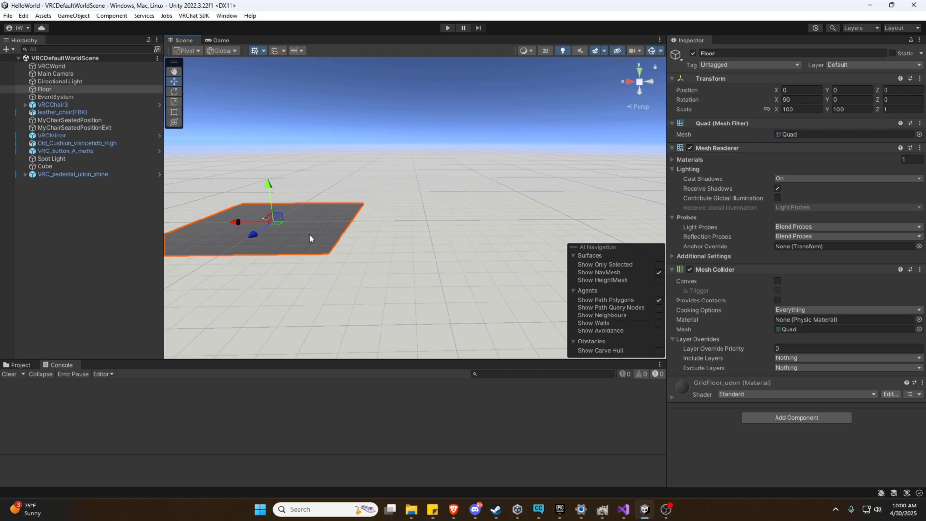
mouse_move(244, 229)
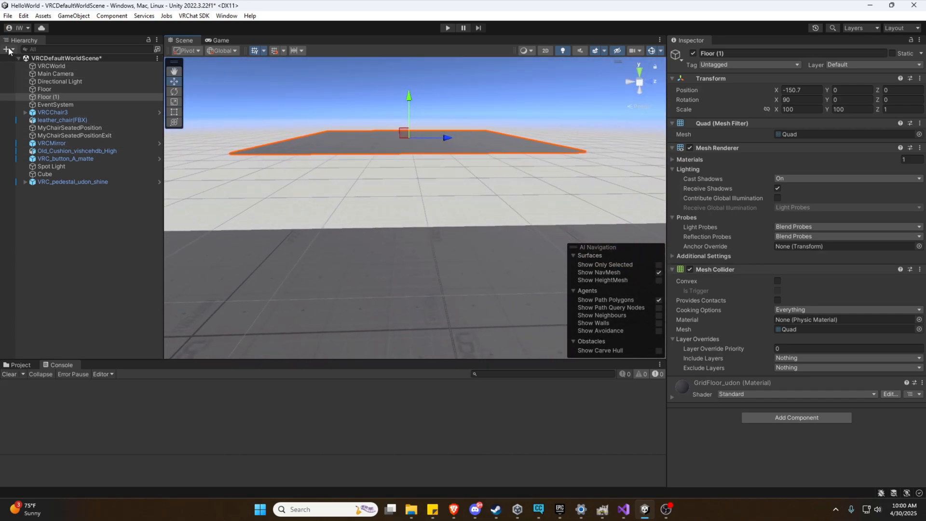
Create a new cube, Cube (1), from the Hierarchy's 3D Object menu
click(6, 49)
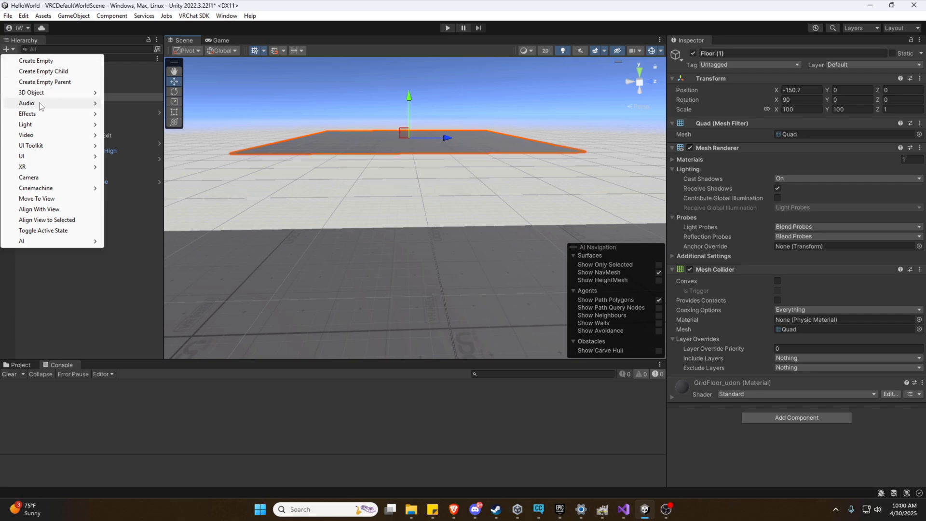
click(31, 92)
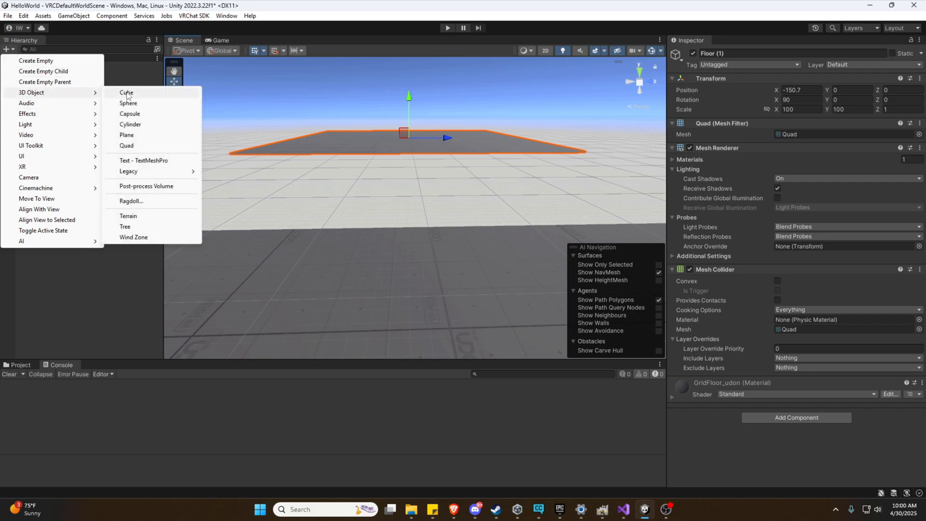
click(126, 92)
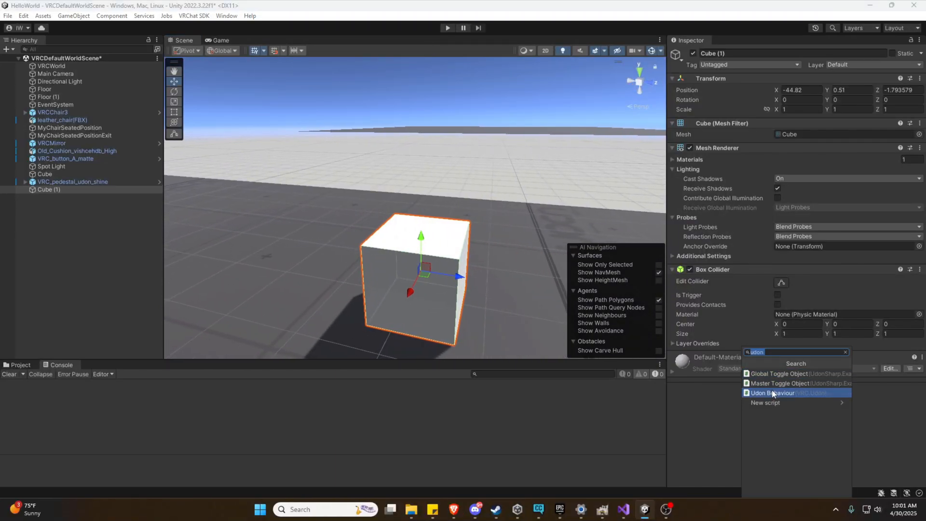
Add an Udon Behaviour with a C# program asset and save new script TeleportOnInteract
click(771, 393)
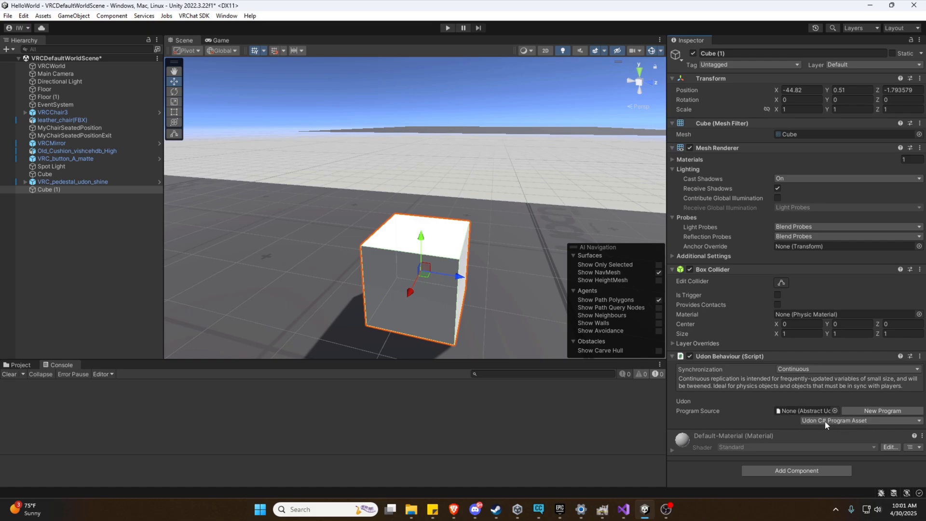
click(834, 420)
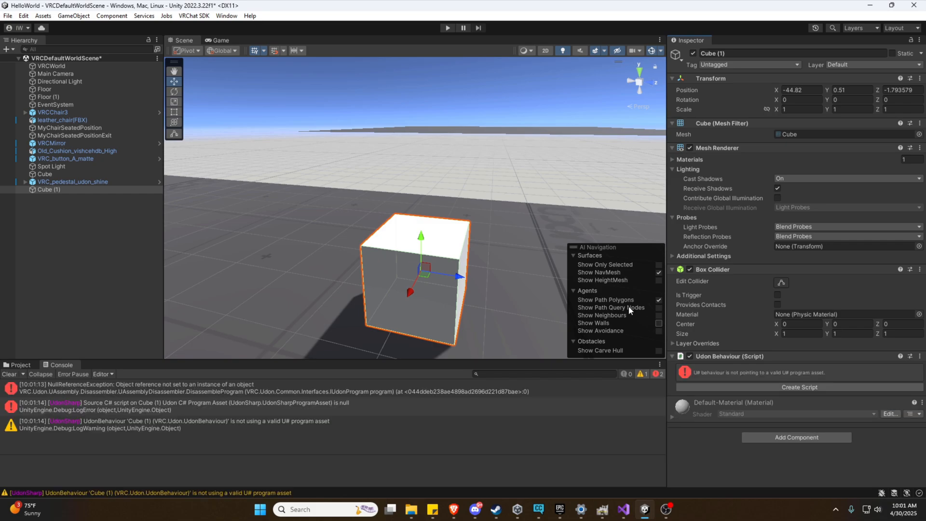
click(800, 387)
text(T)
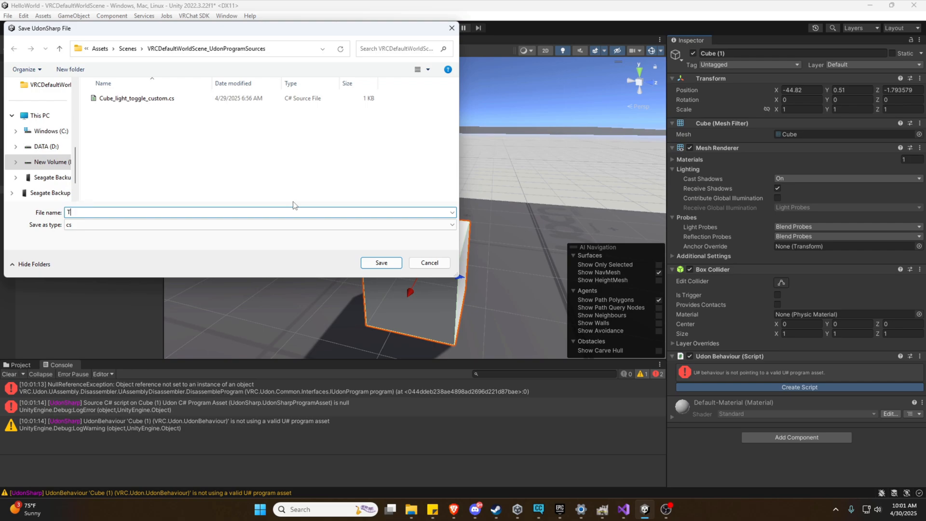
text(eleport)
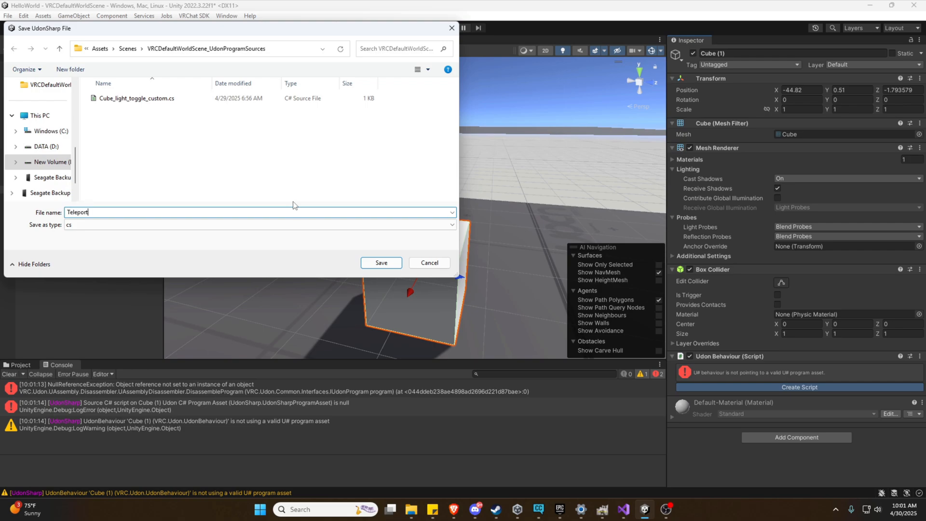
text(On)
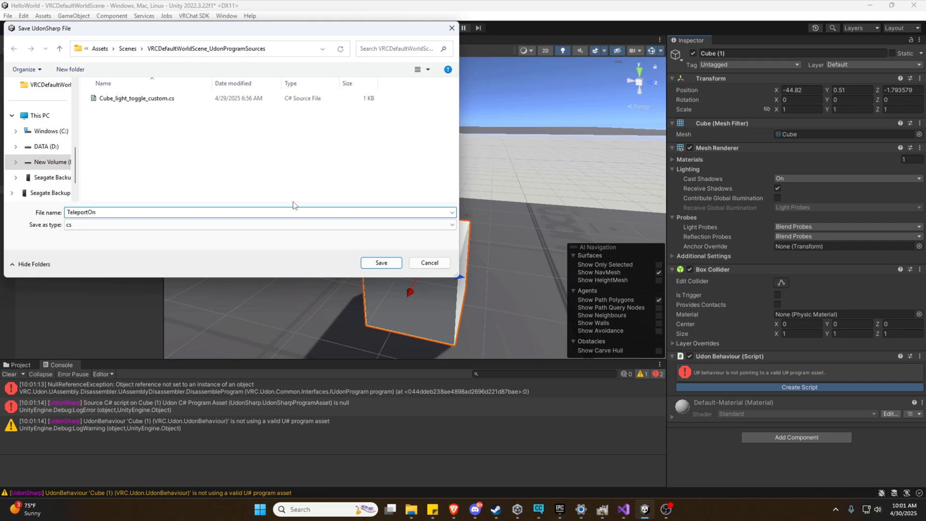
click(381, 262)
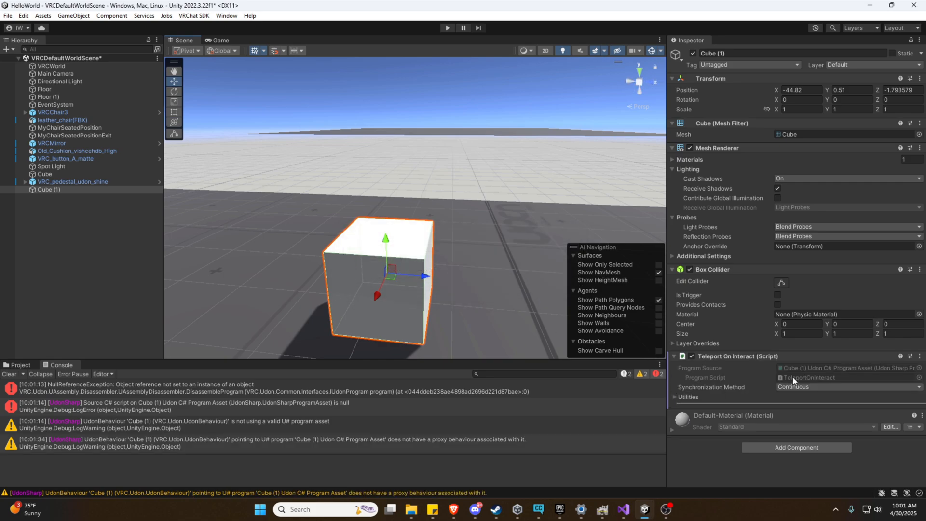
Open TeleportOnInteract.cs in Visual Studio and select the placeholder Start method
click(676, 397)
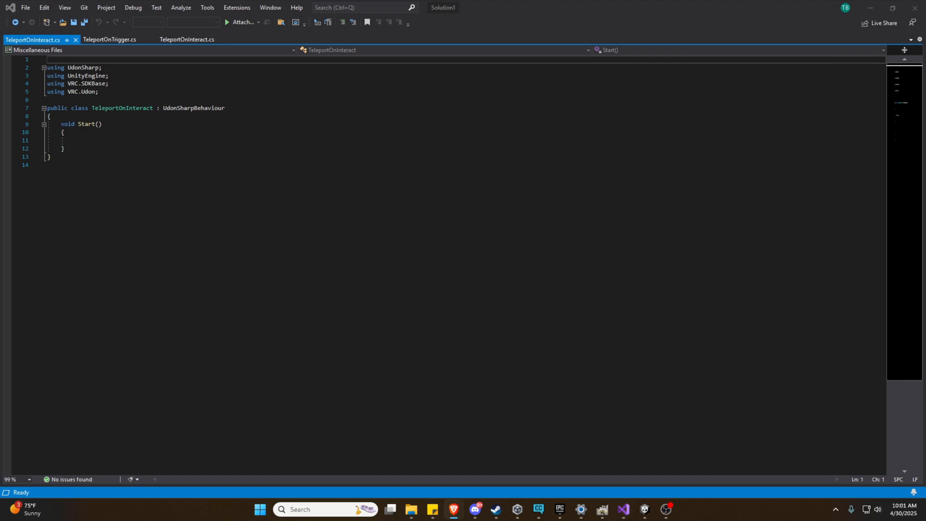
mouse_move(142, 126)
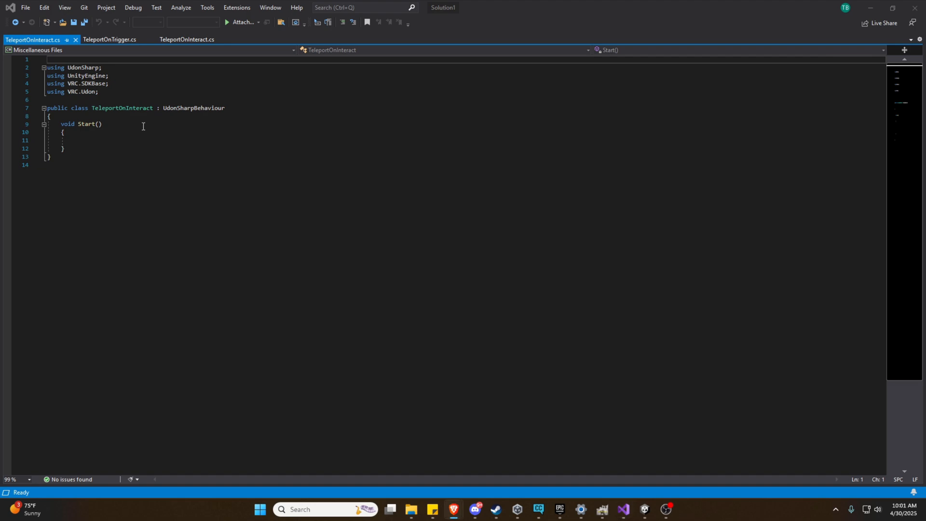
drag(59, 124, 64, 149)
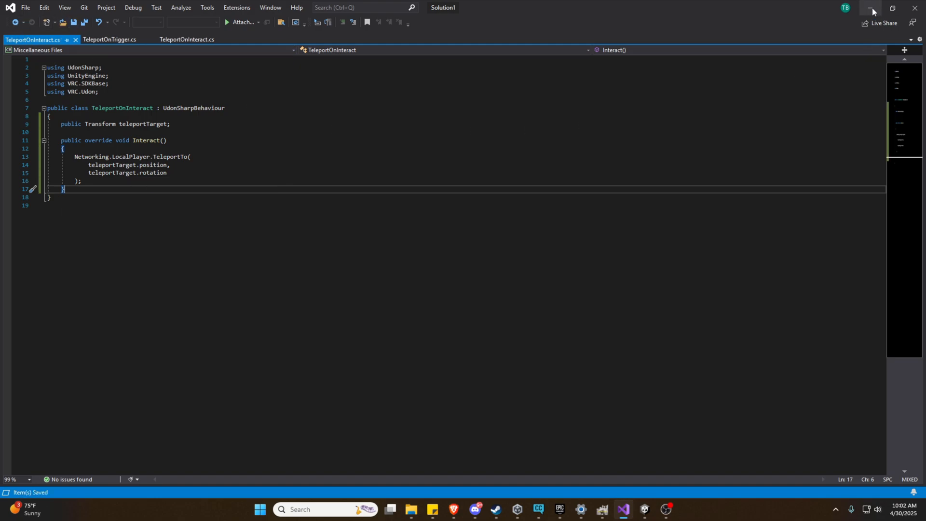
Return to Unity, view the Teleport Target slot, and create an empty GameObject
click(624, 513)
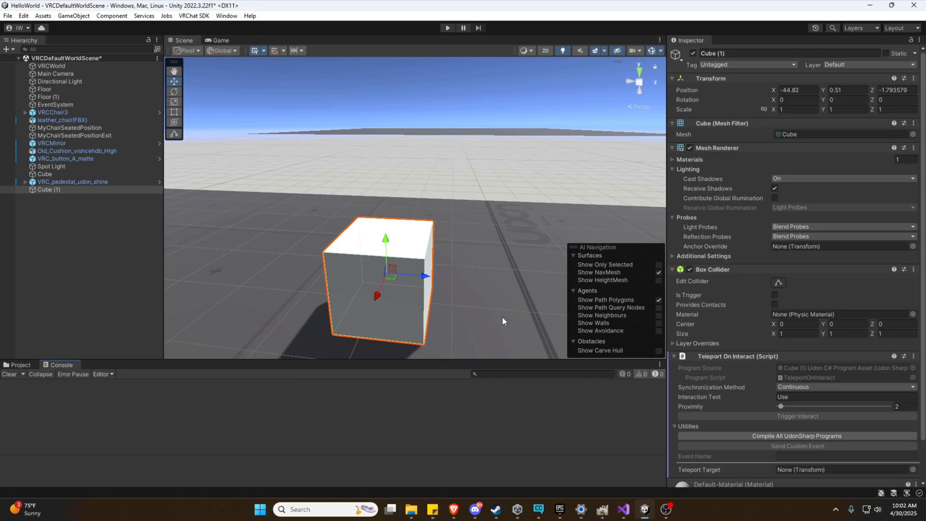
scroll(down, 3)
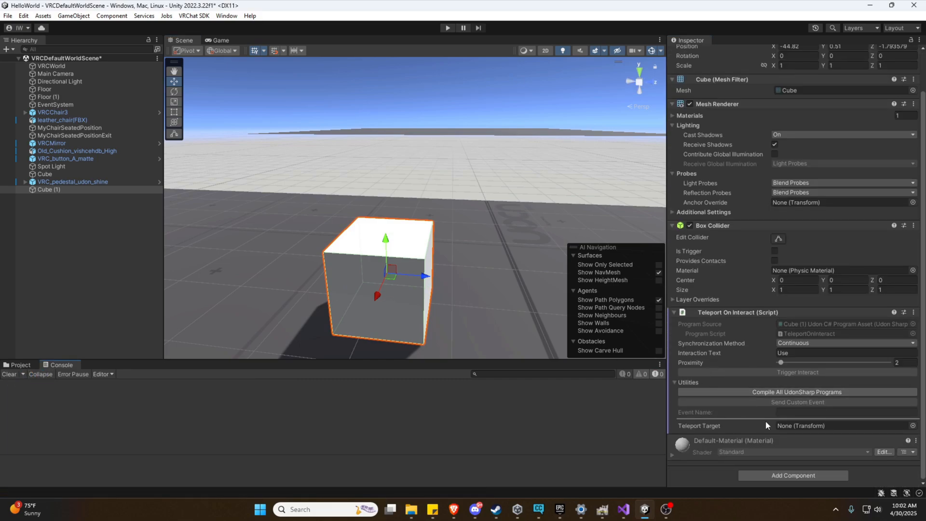
mouse_move(831, 434)
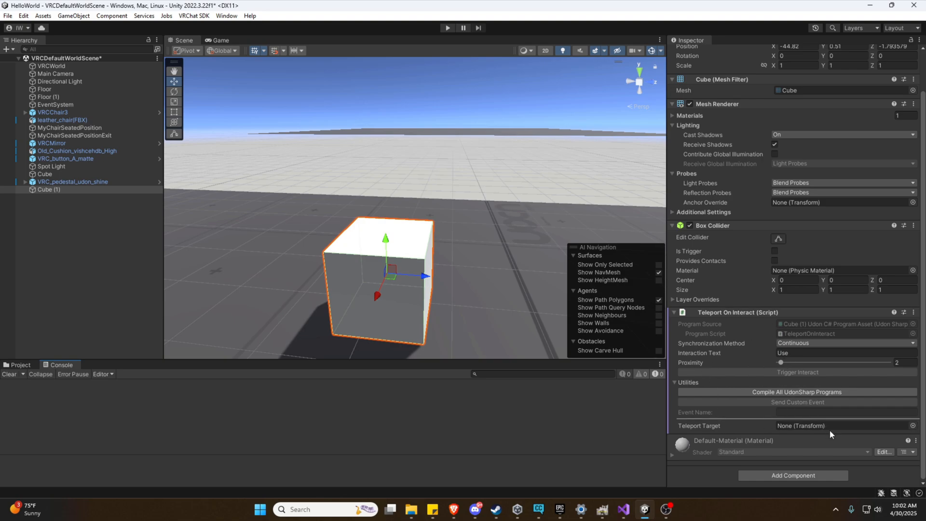
mouse_move(8, 50)
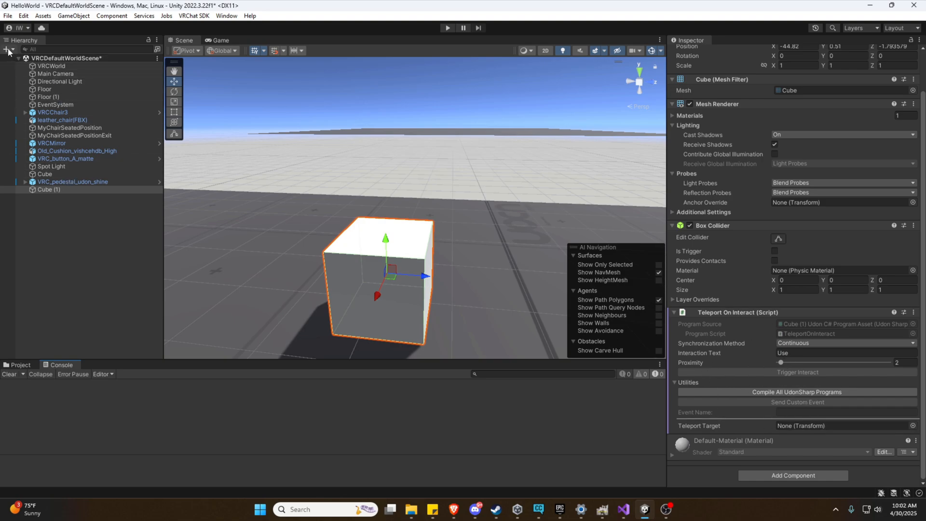
click(7, 50)
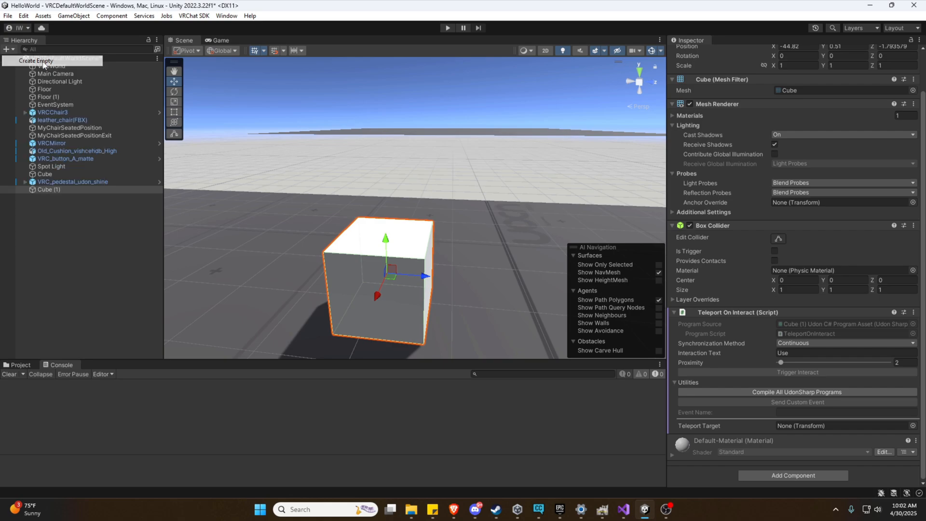
click(35, 60)
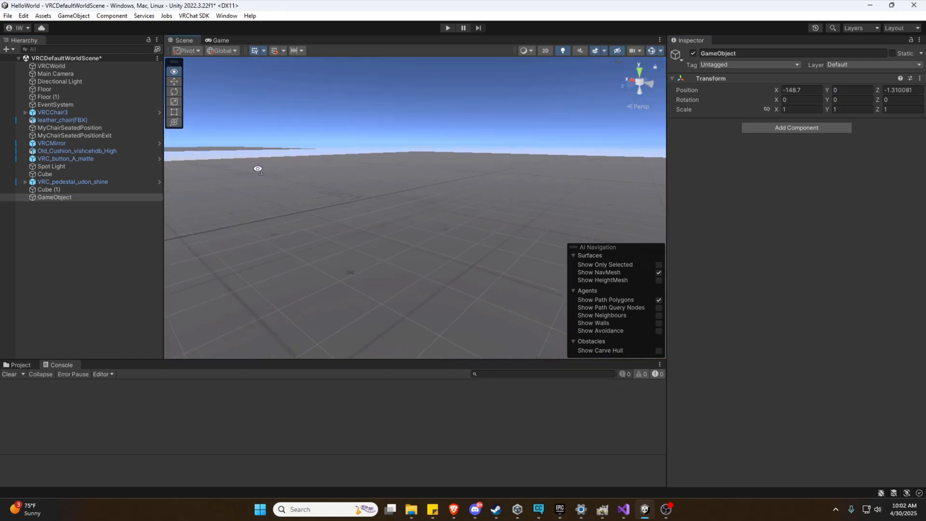
Nest GameObject under Cube (1), renaming them TeleportExit and TeleportOnInteract
click(49, 190)
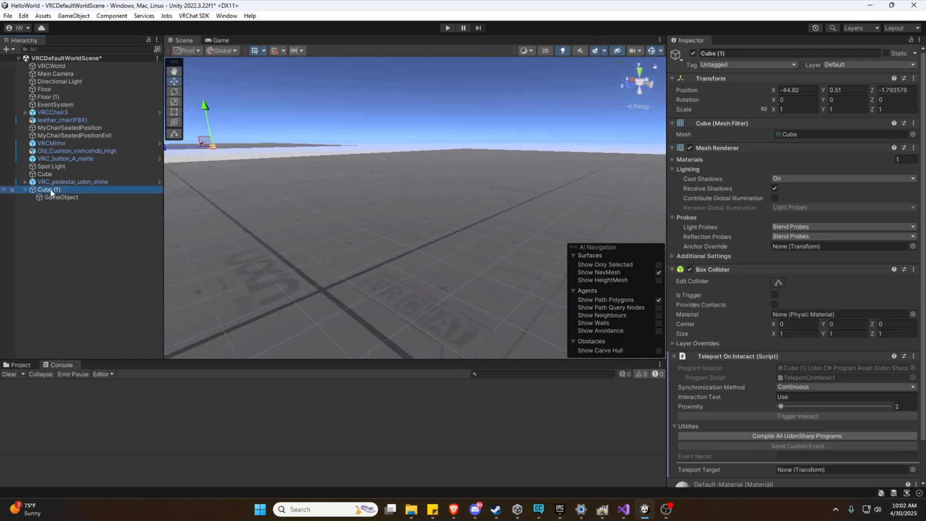
double_click(712, 53)
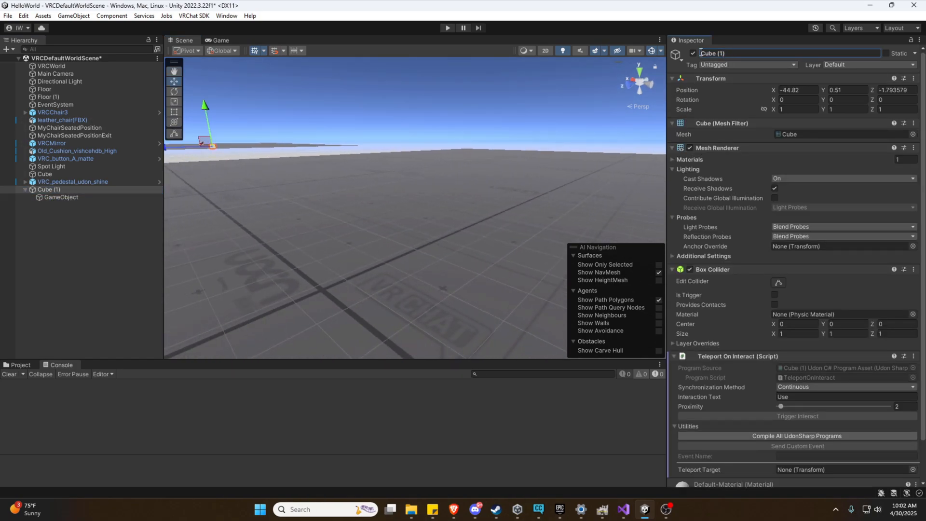
double_click(714, 53)
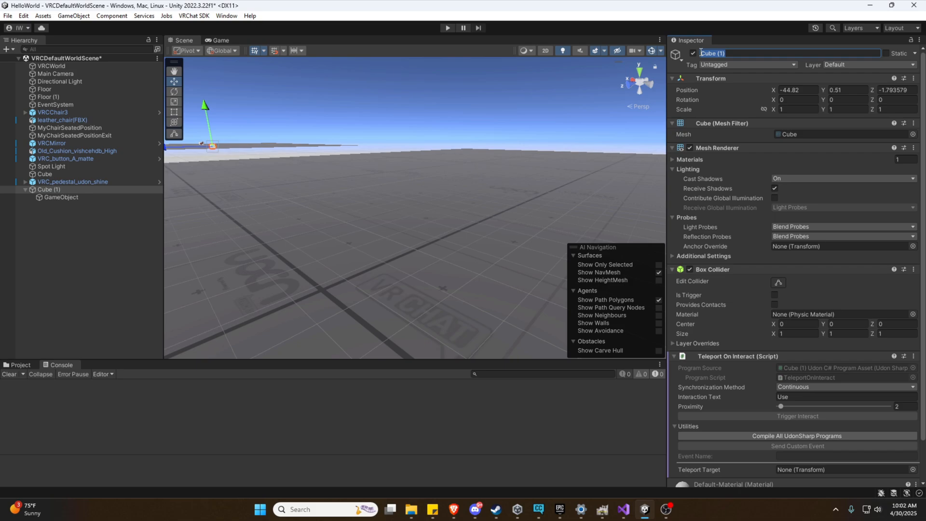
text(TeleportOnInteract)
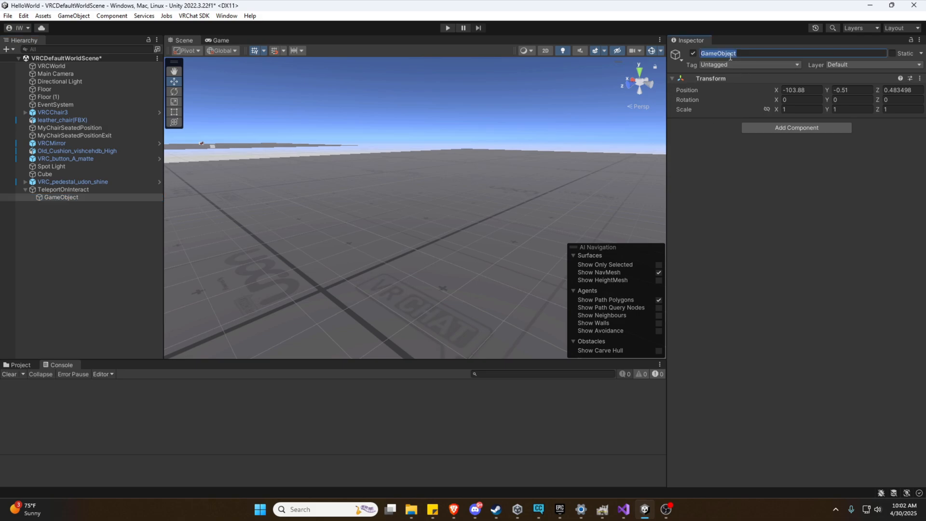
text(Teleport)
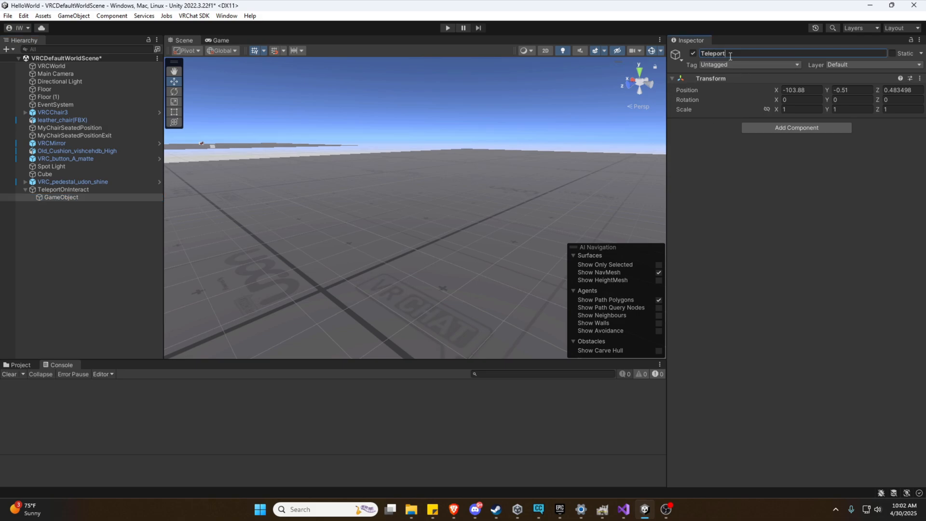
click(45, 97)
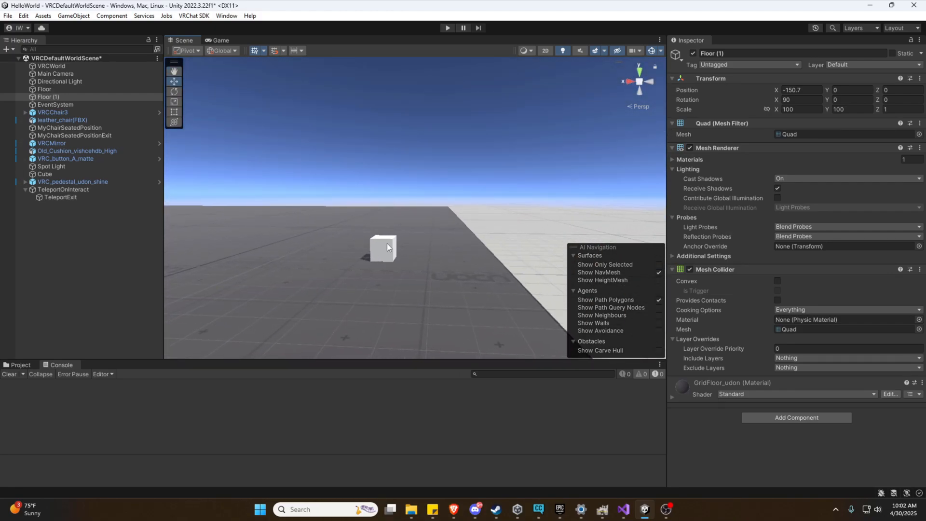
Assign TeleportExit as TeleportOnInteract's Teleport Target, then select the VRCWorld object
click(61, 190)
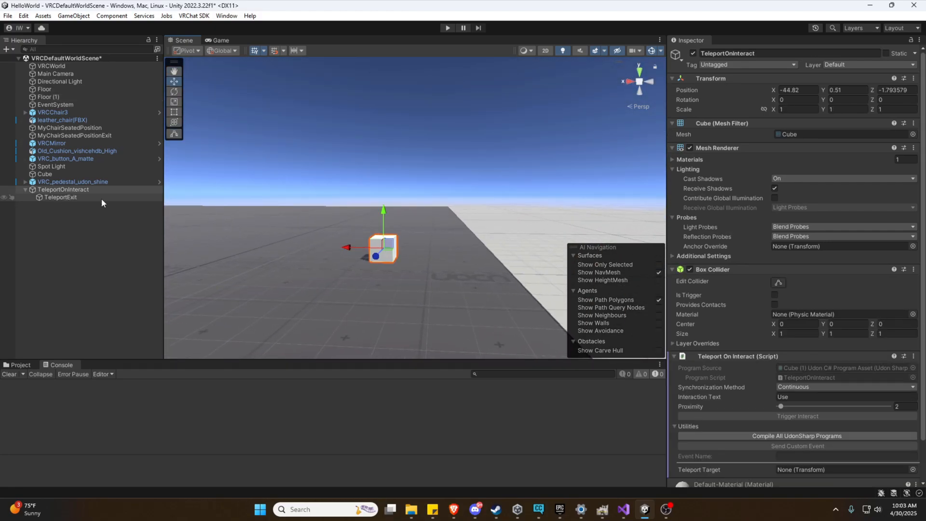
scroll(down, 3)
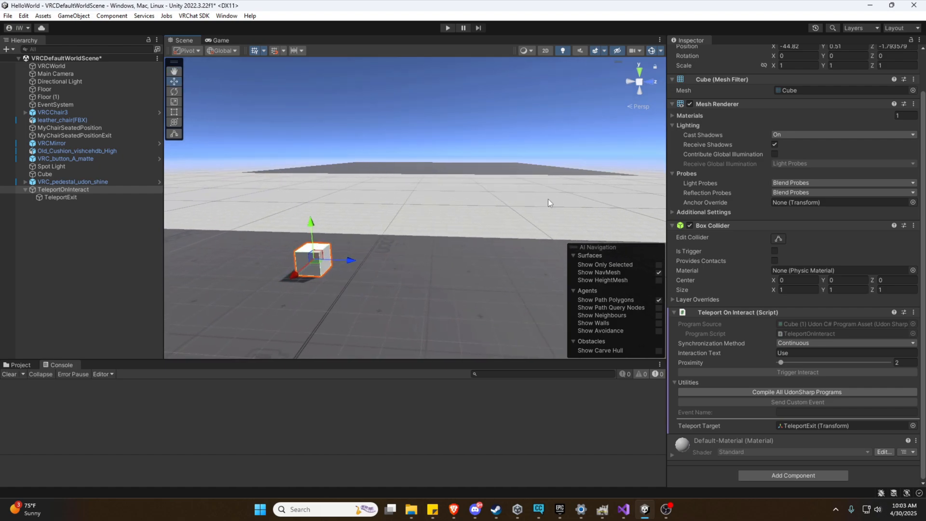
click(50, 66)
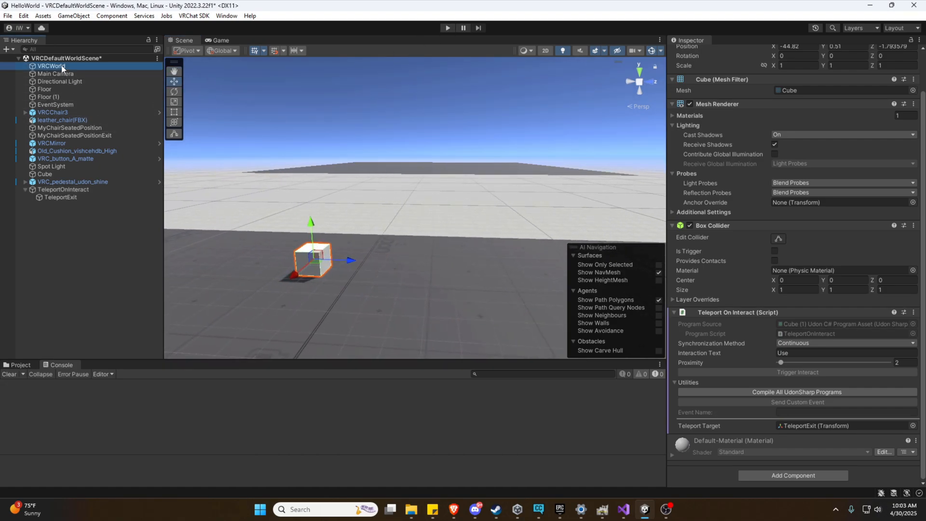
click(50, 66)
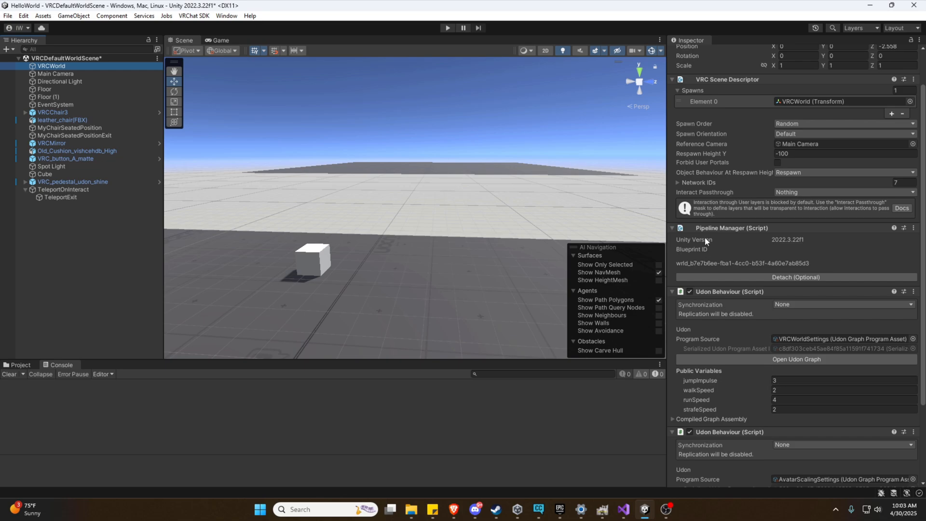
mouse_move(781, 421)
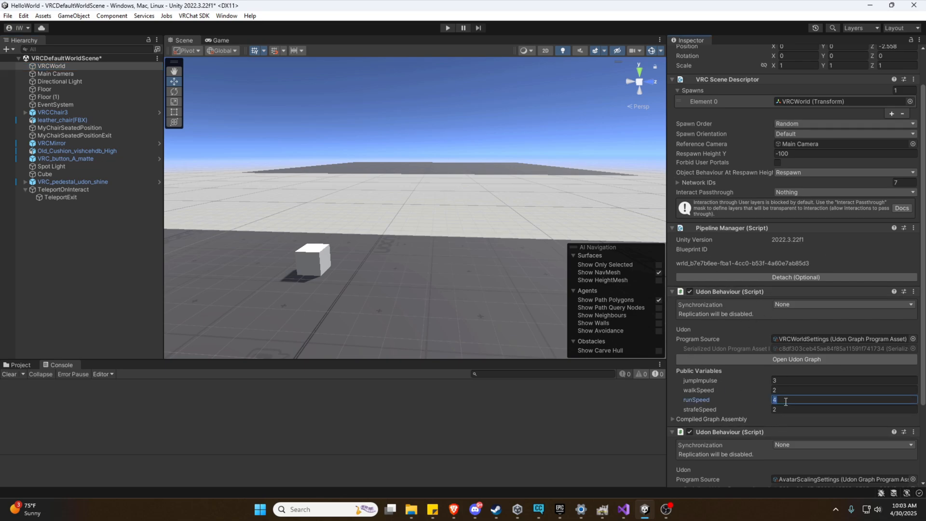
Reselect VRCWorld and set walkSpeed to 6 and runSpeed to 12
click(55, 73)
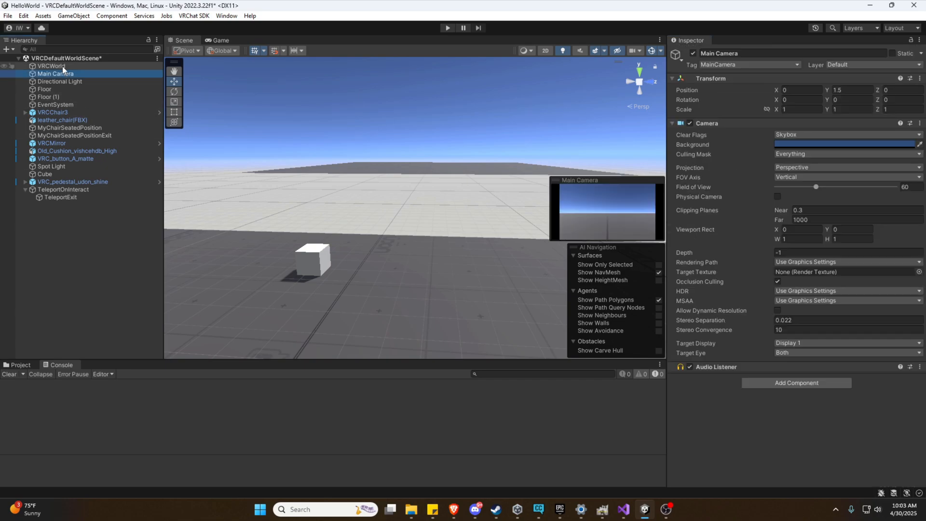
click(52, 65)
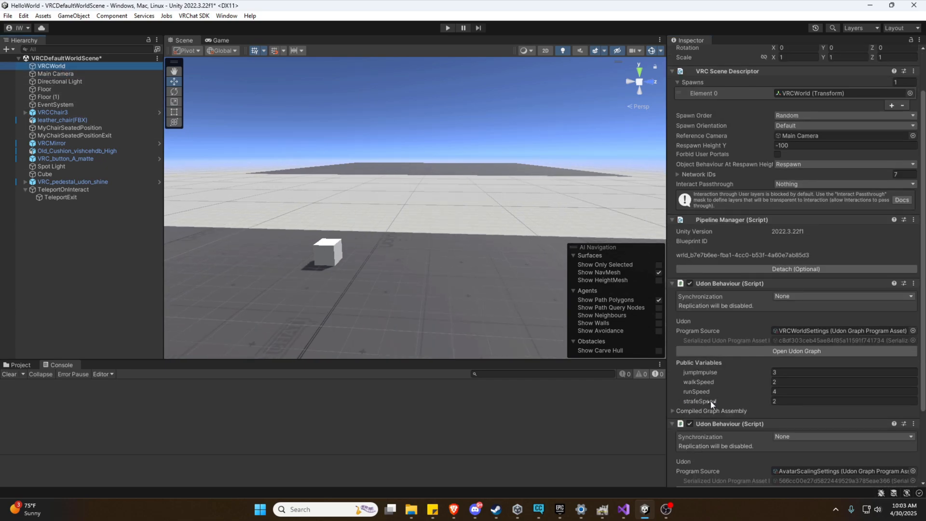
mouse_move(737, 406)
text(6)
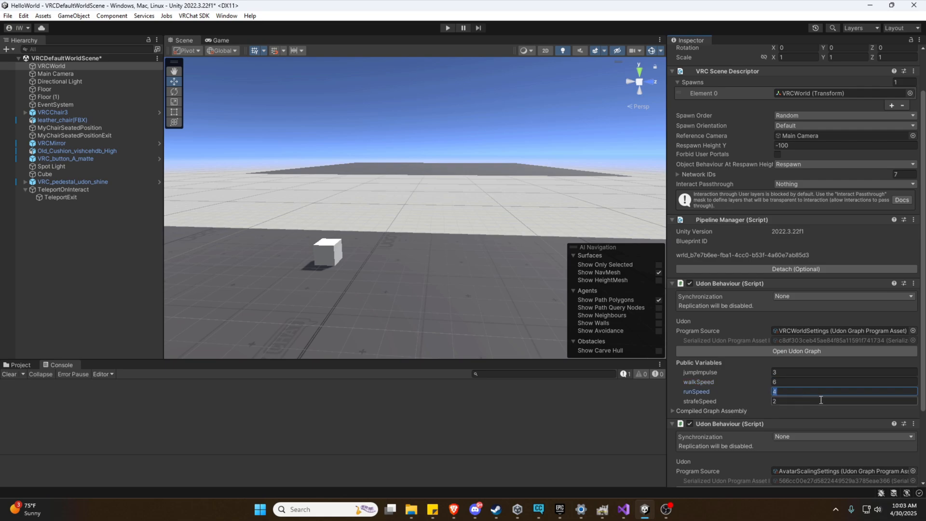
text(12)
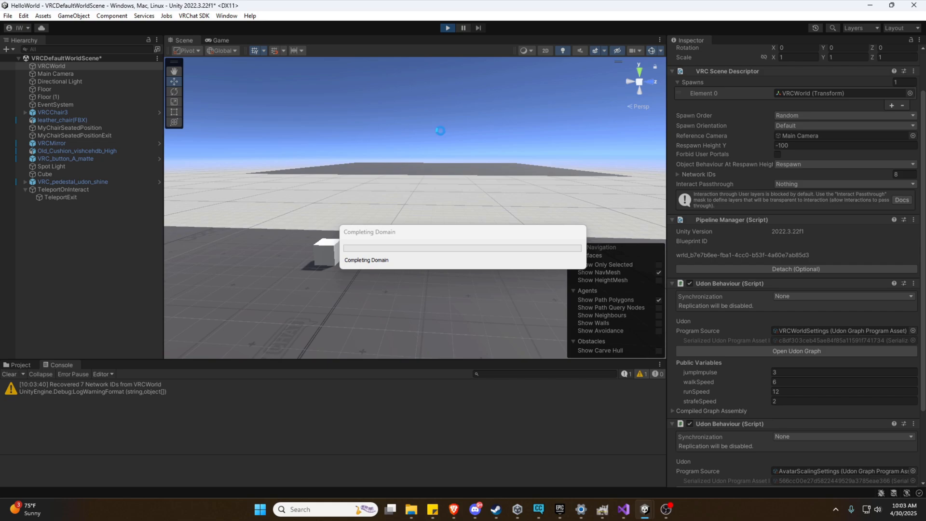
Walk around the running world at the new speeds, then exit play mode
click(447, 28)
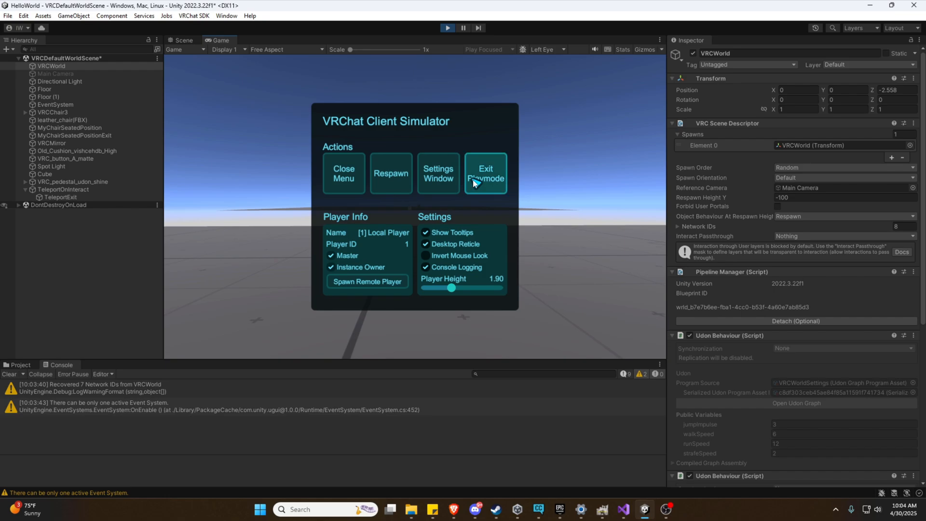
click(485, 173)
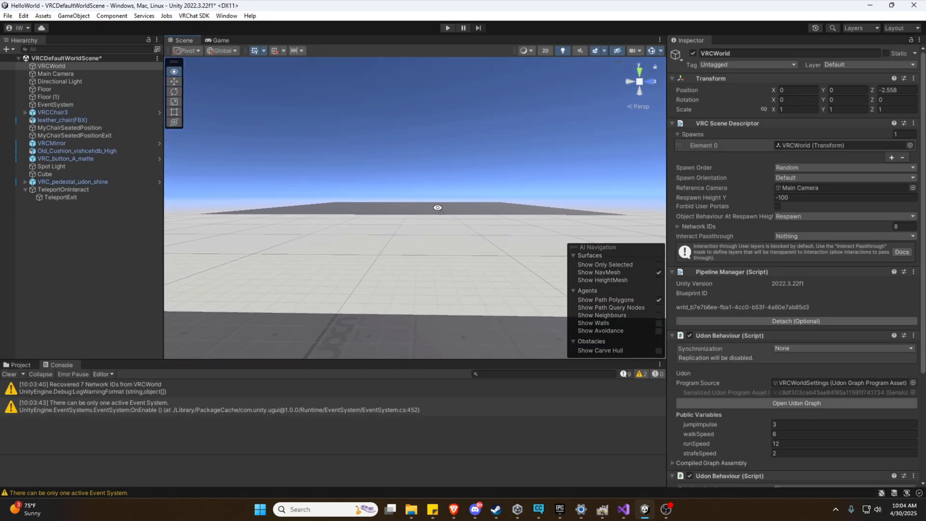
Select TeleportExit and set its Rotation Y to 180
click(61, 198)
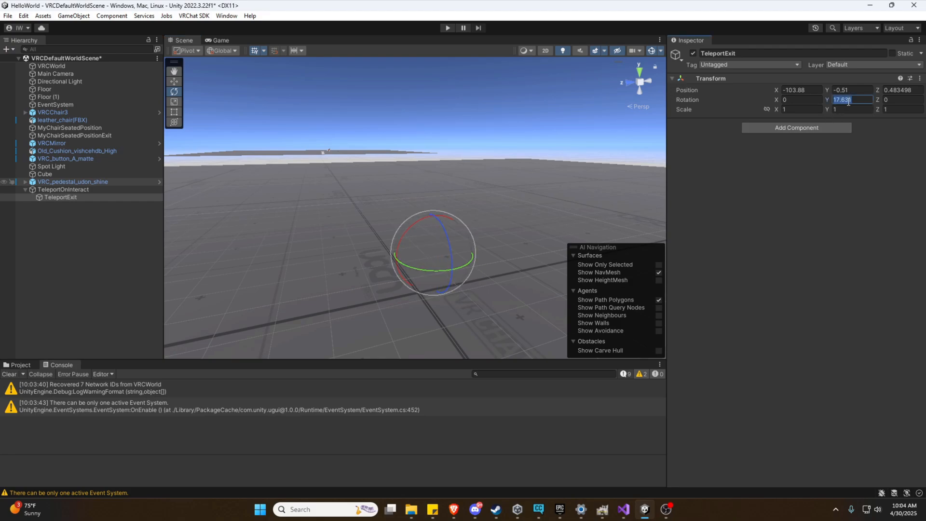
text(180)
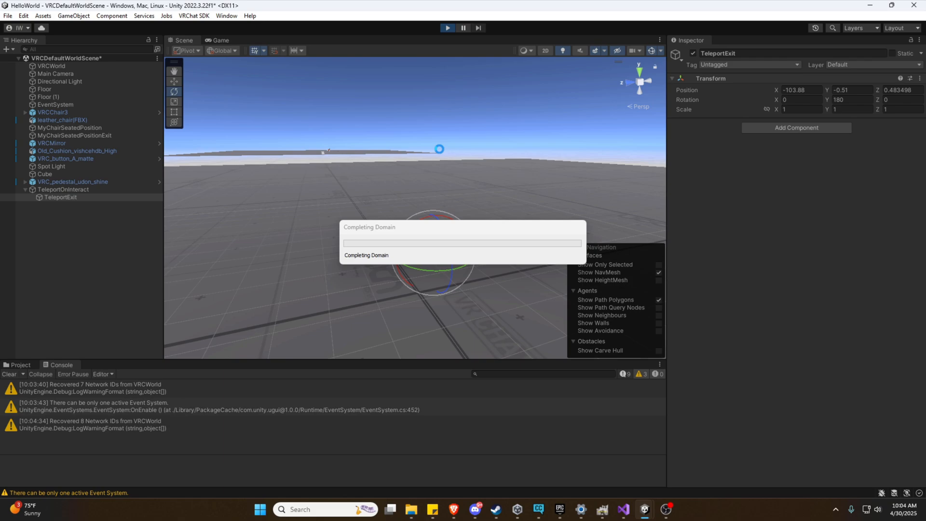
Try the teleporter with TeleportExit rotated 180 in the running world, then exit Play mode
click(447, 28)
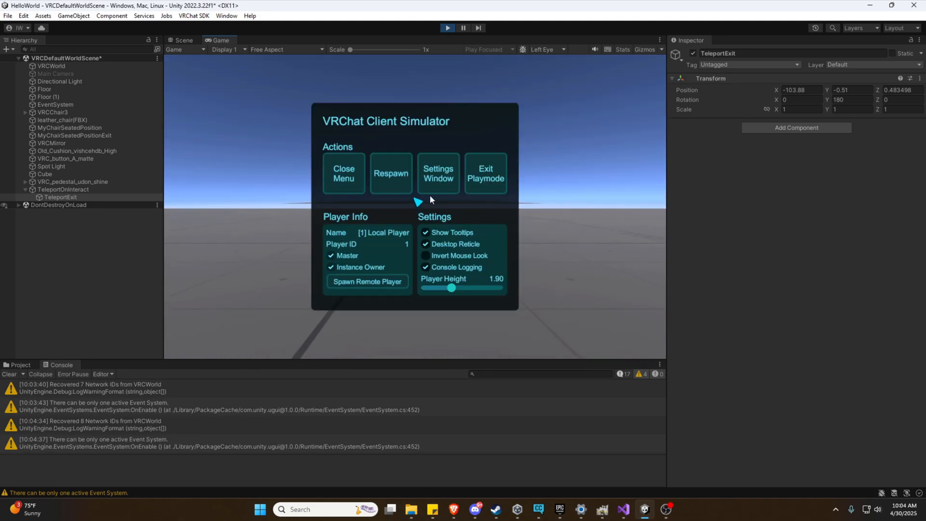
click(448, 28)
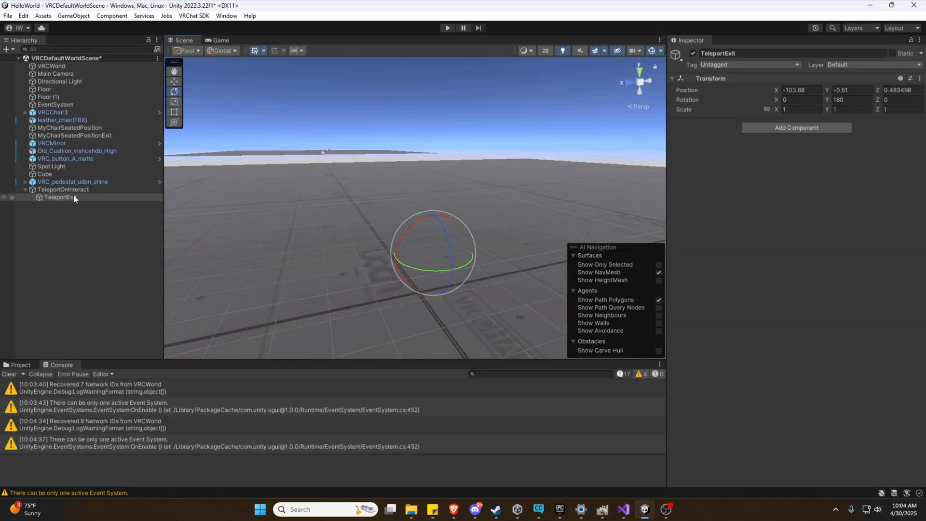
Set TeleportExit's Y rotation to 90, then run and exit a third Play-mode teleport test
click(60, 198)
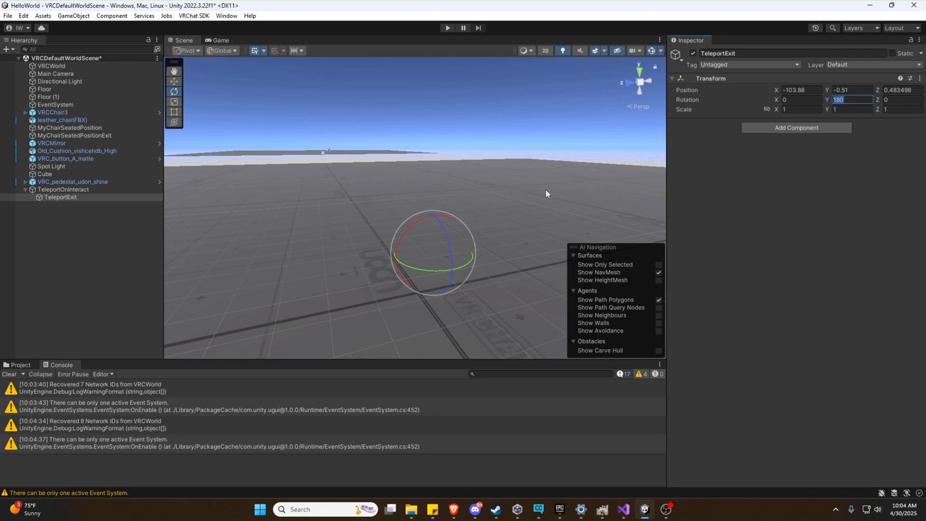
text(90)
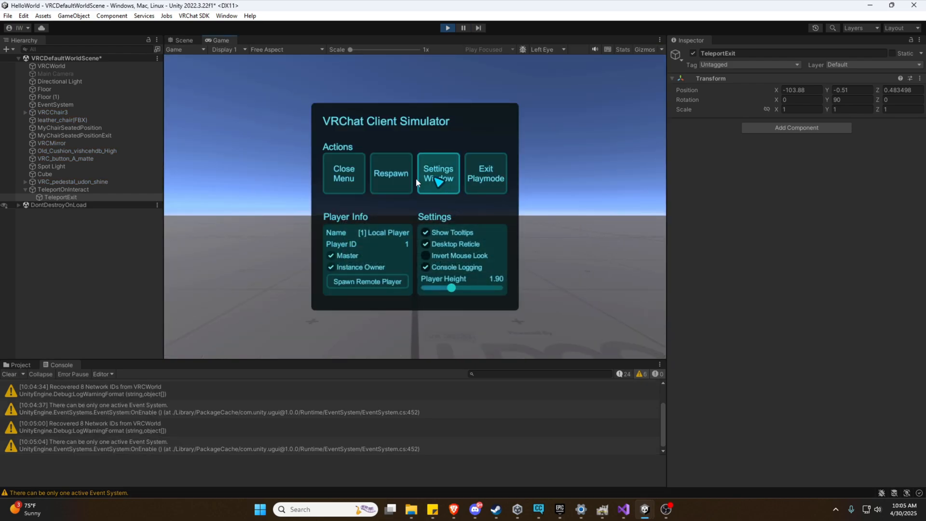
click(343, 173)
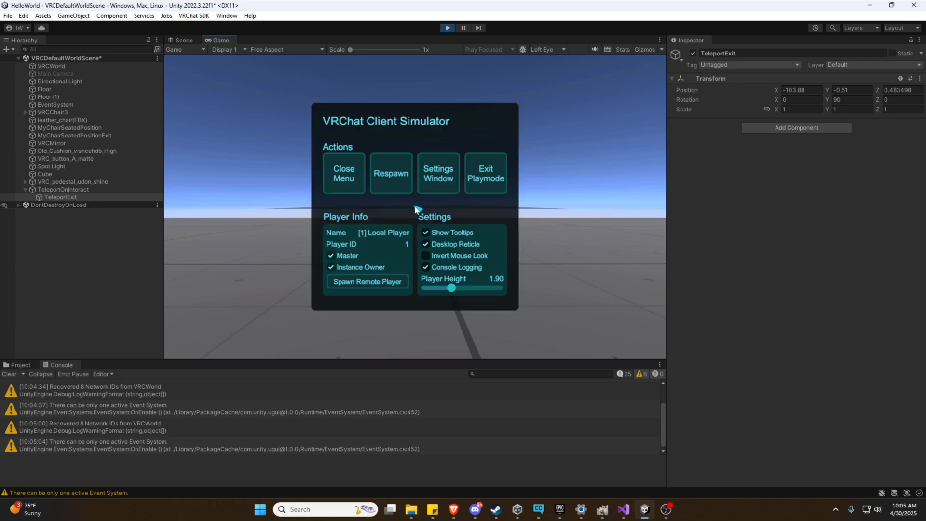
mouse_move(355, 184)
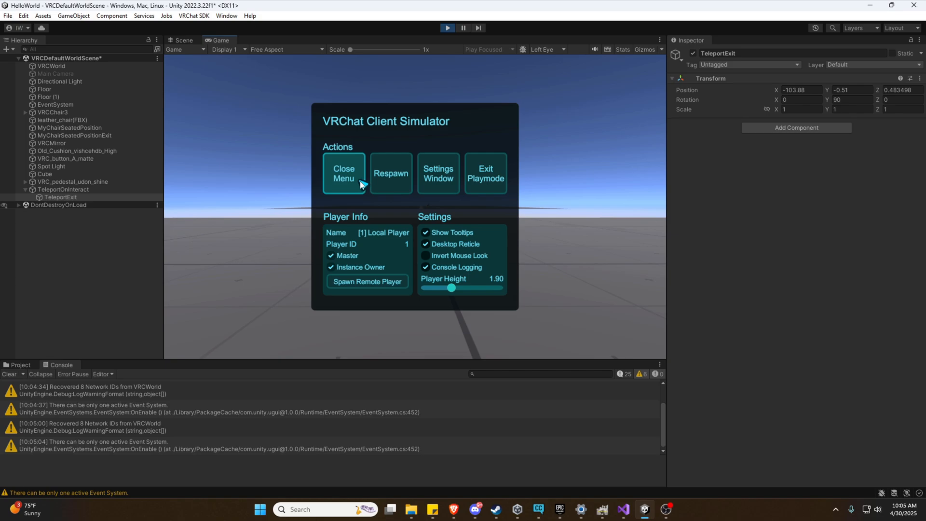
mouse_move(361, 184)
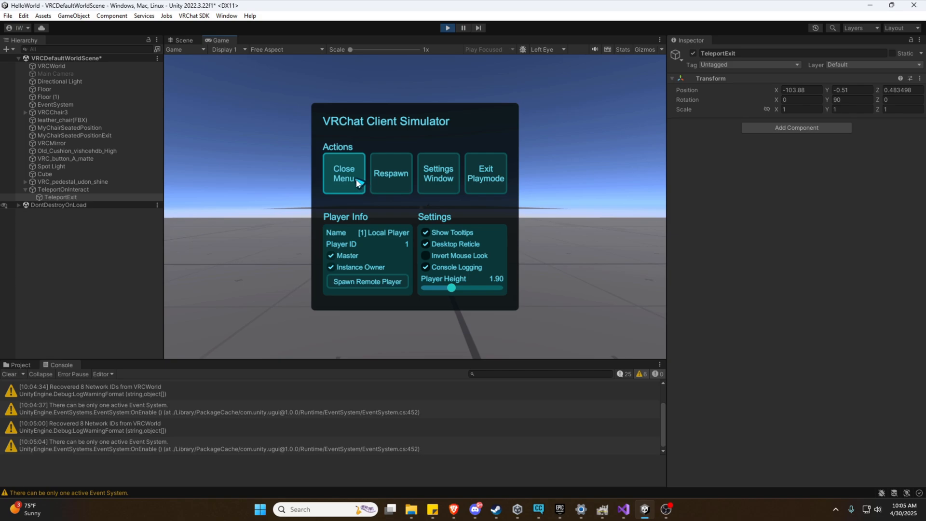
mouse_move(486, 173)
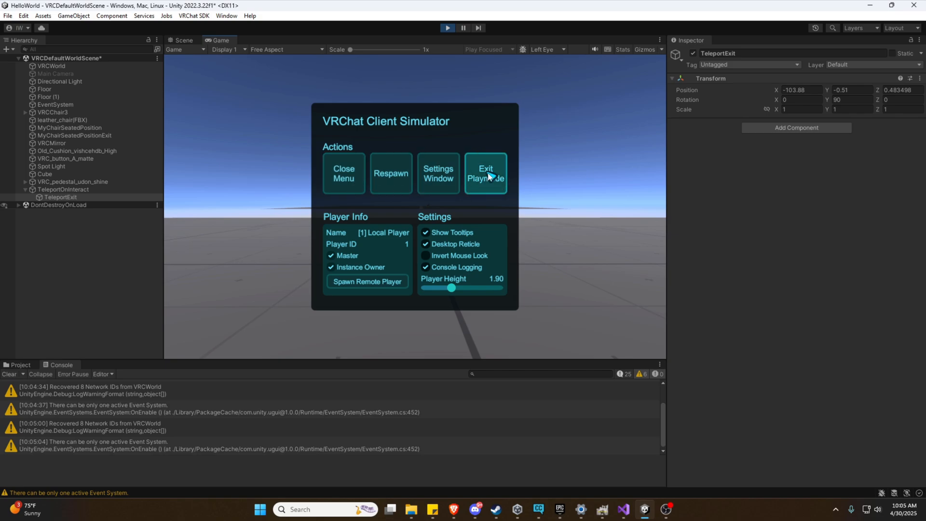
click(485, 174)
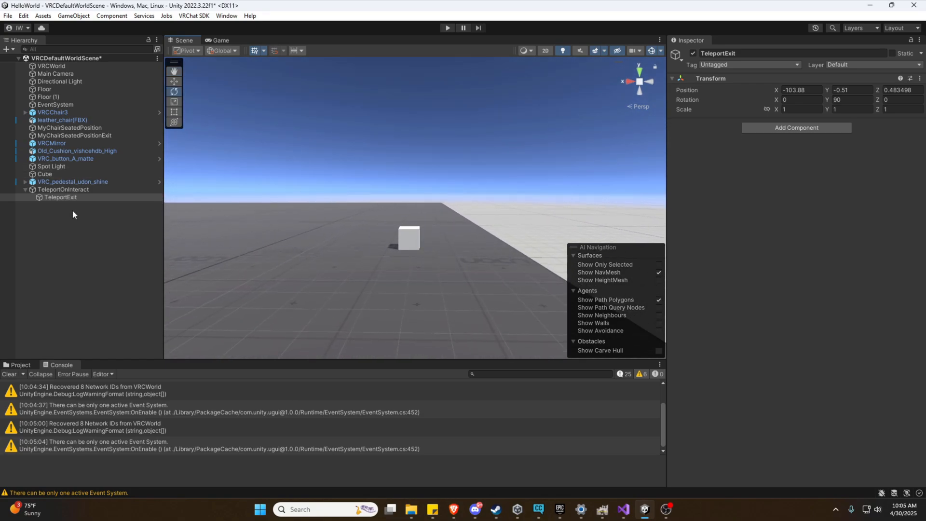
Duplicate TeleportOnInteract, move the copy to Z 3.48, and tick Is Trigger on its Box Collider
click(62, 189)
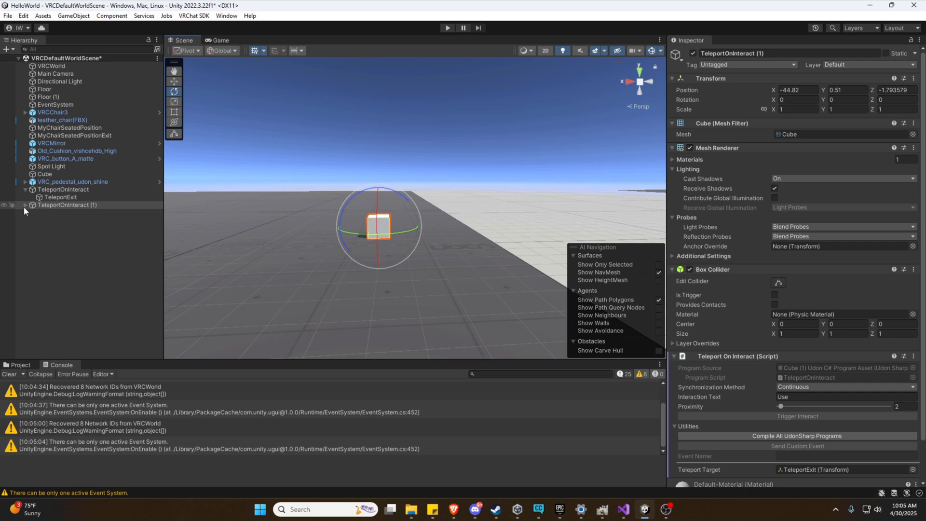
click(24, 206)
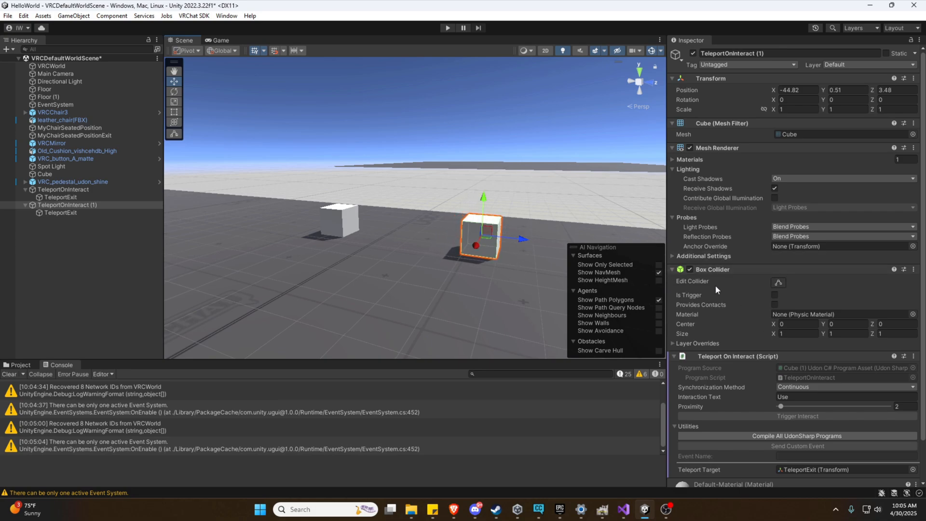
mouse_move(729, 278)
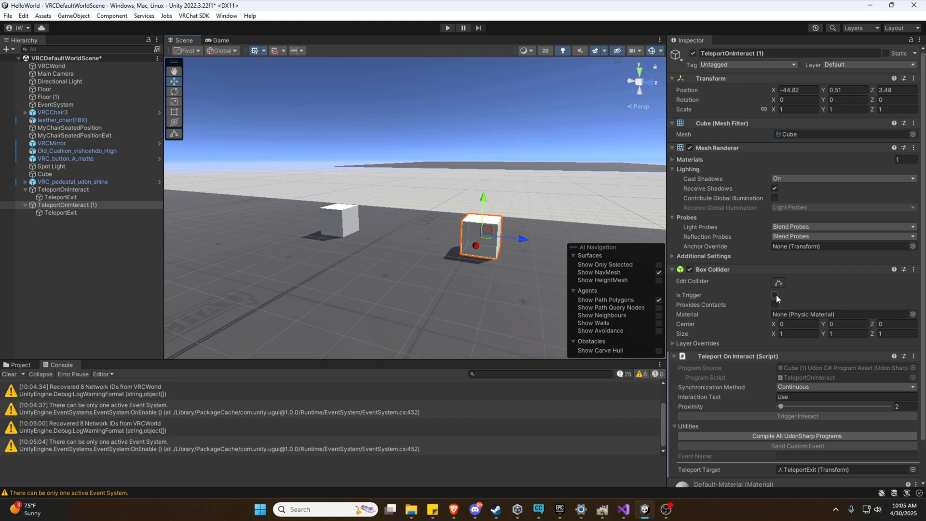
click(774, 295)
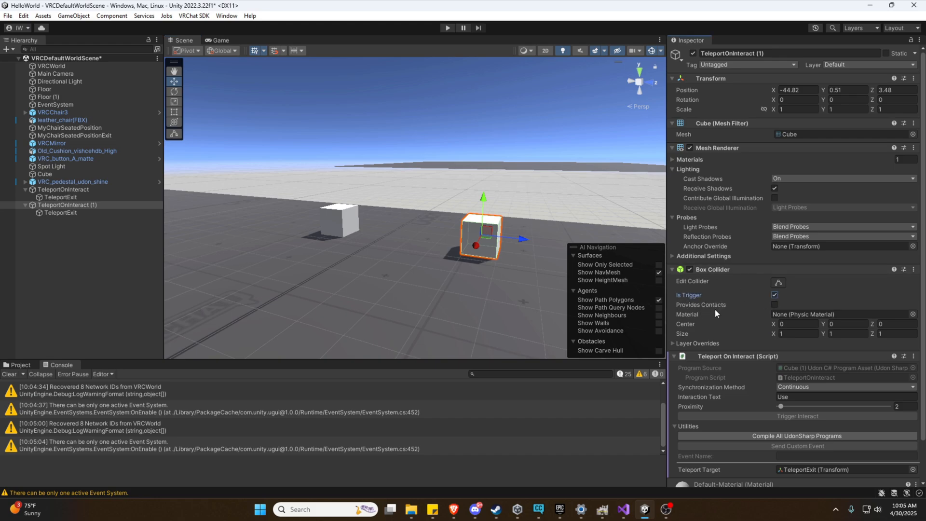
scroll(down, 3)
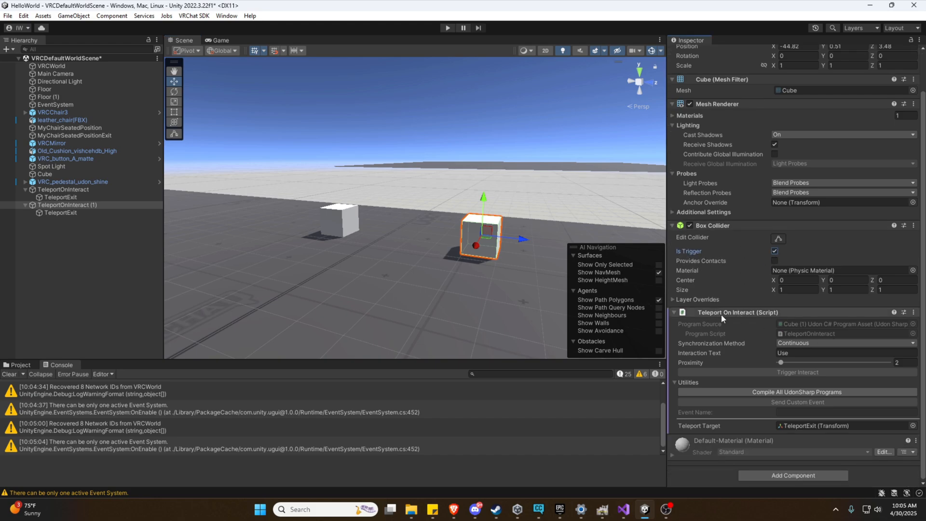
Swap the copy's Teleport On Interact for an Udon Behaviour with a new TeleportOnTrigger.cs script
click(913, 312)
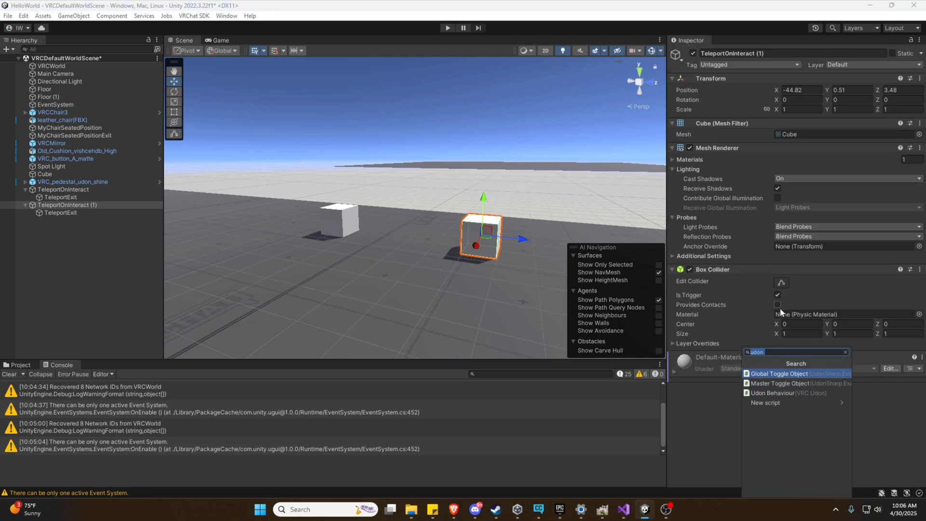
click(789, 393)
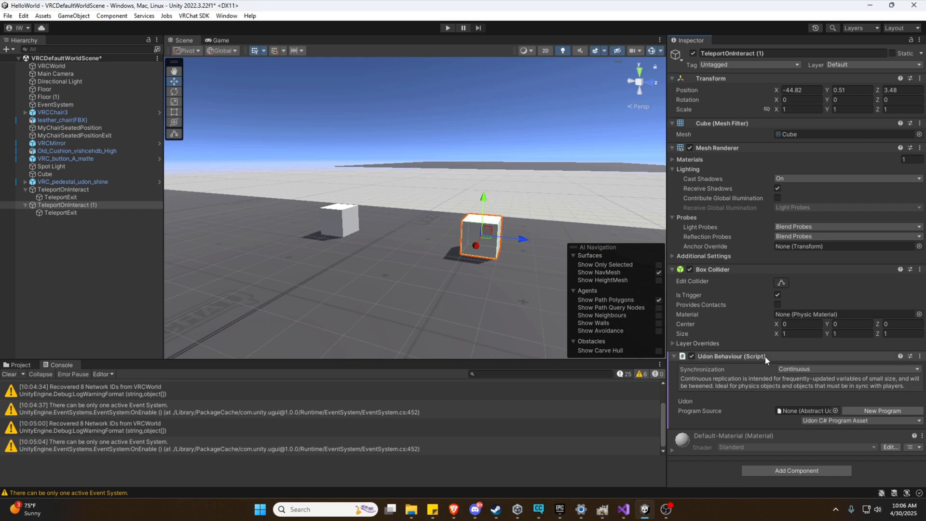
mouse_move(862, 413)
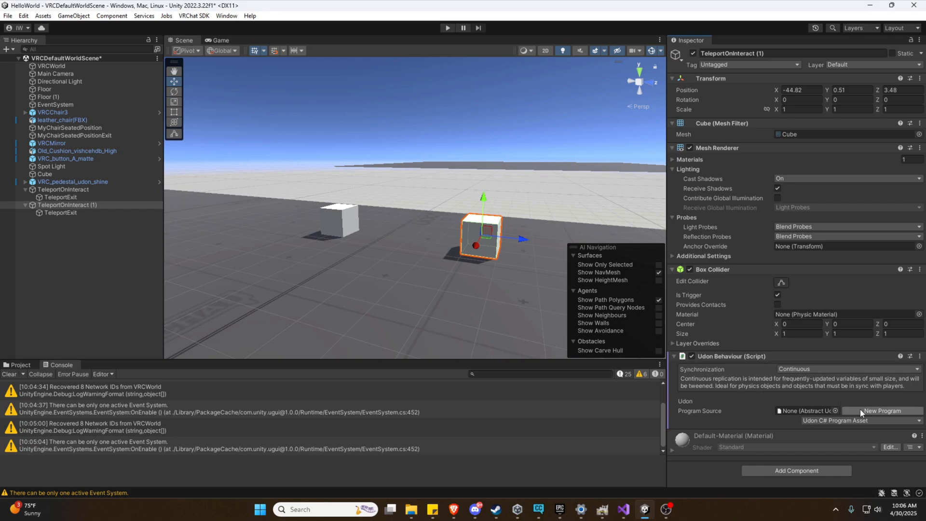
click(884, 411)
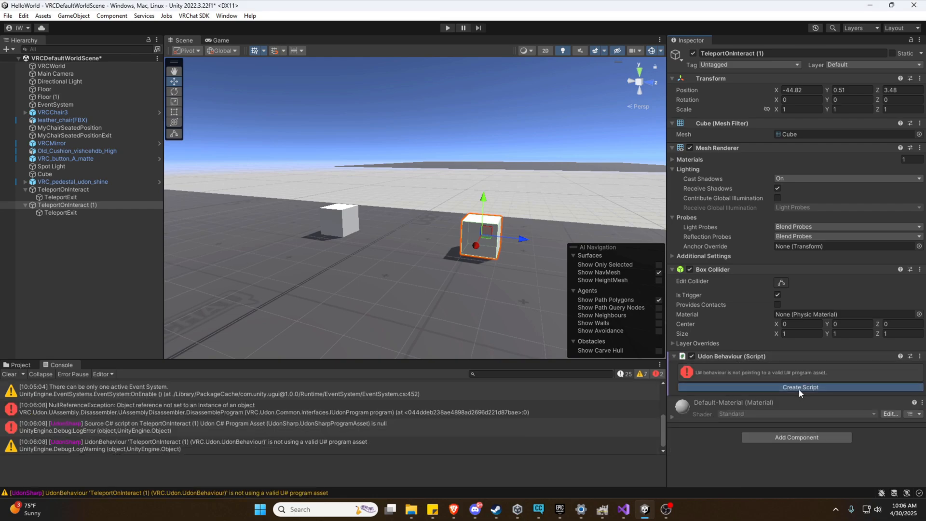
click(800, 387)
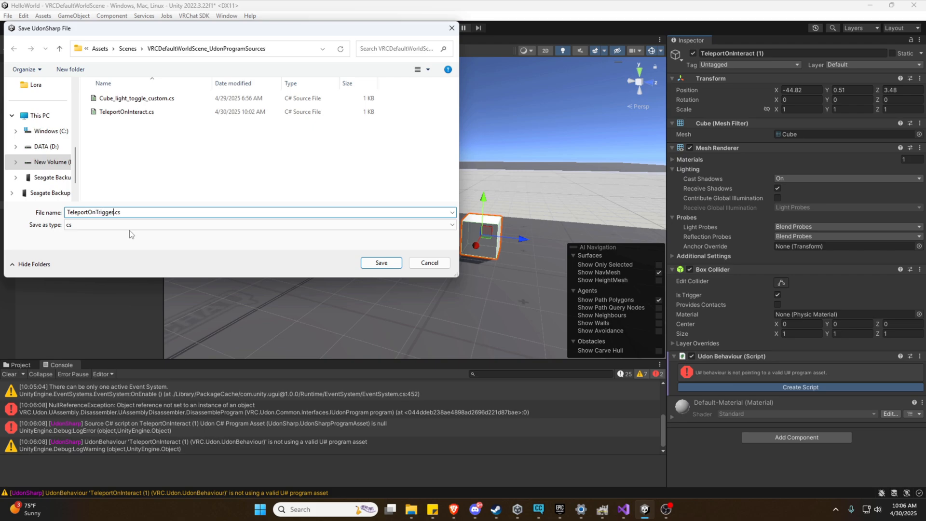
click(382, 263)
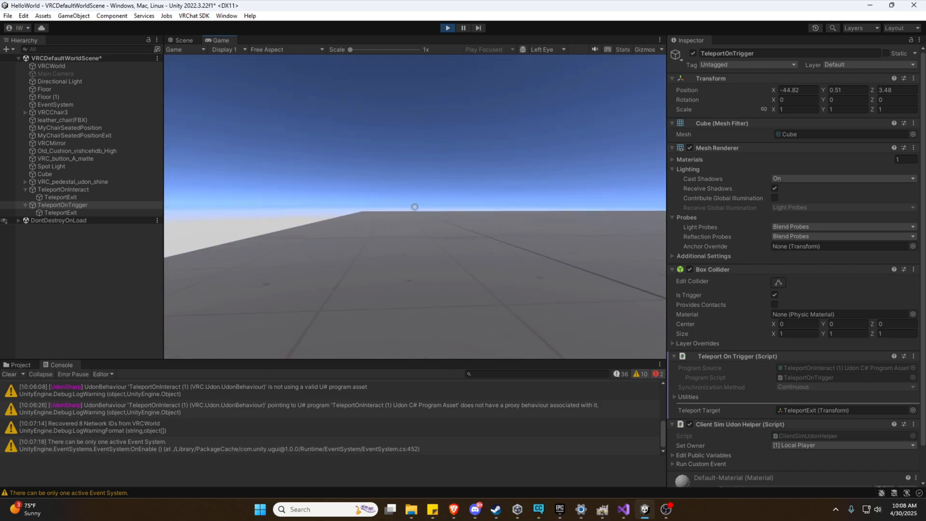
End the Play-mode test of the TeleportOnTrigger cube
click(183, 39)
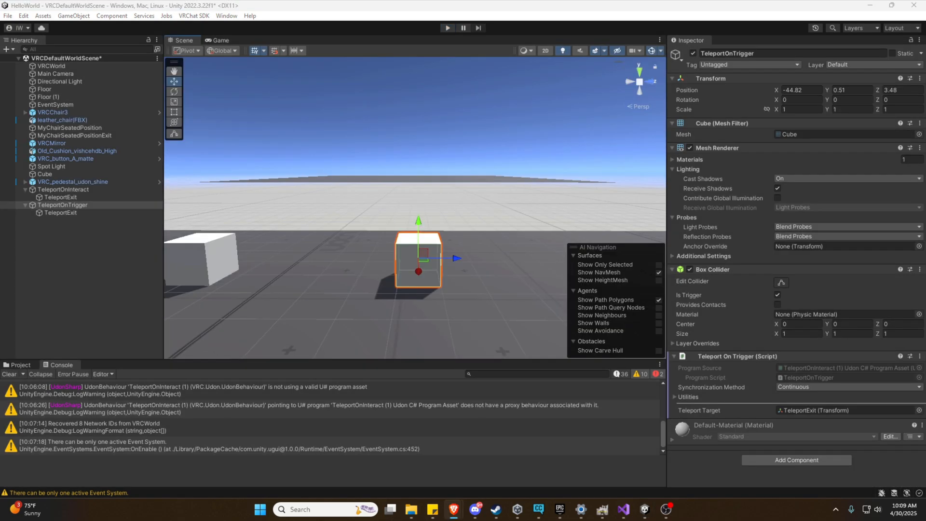